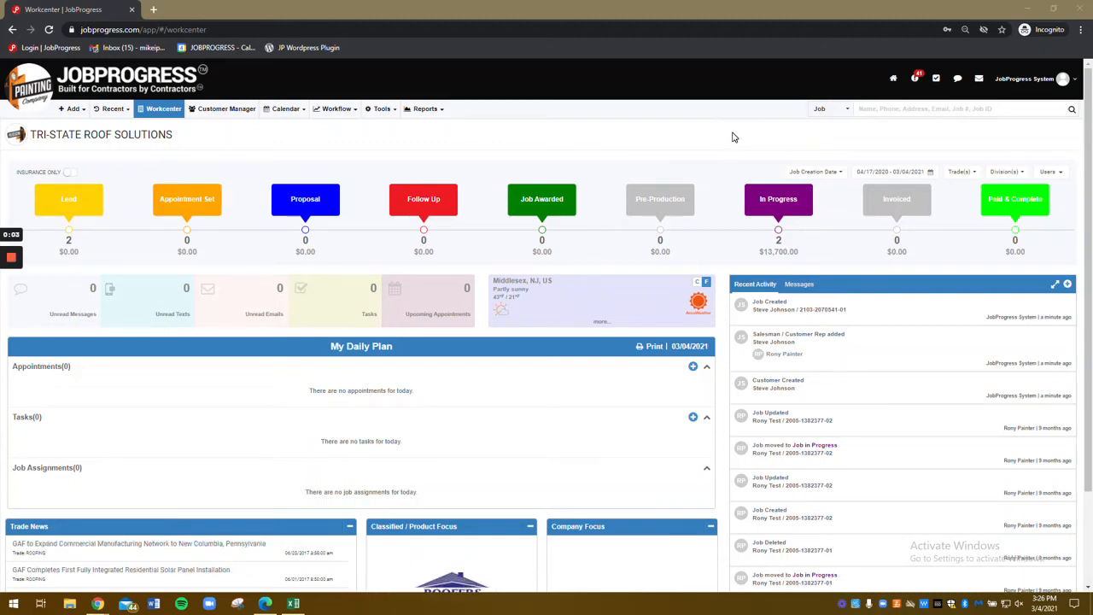
mouse_move(721, 144)
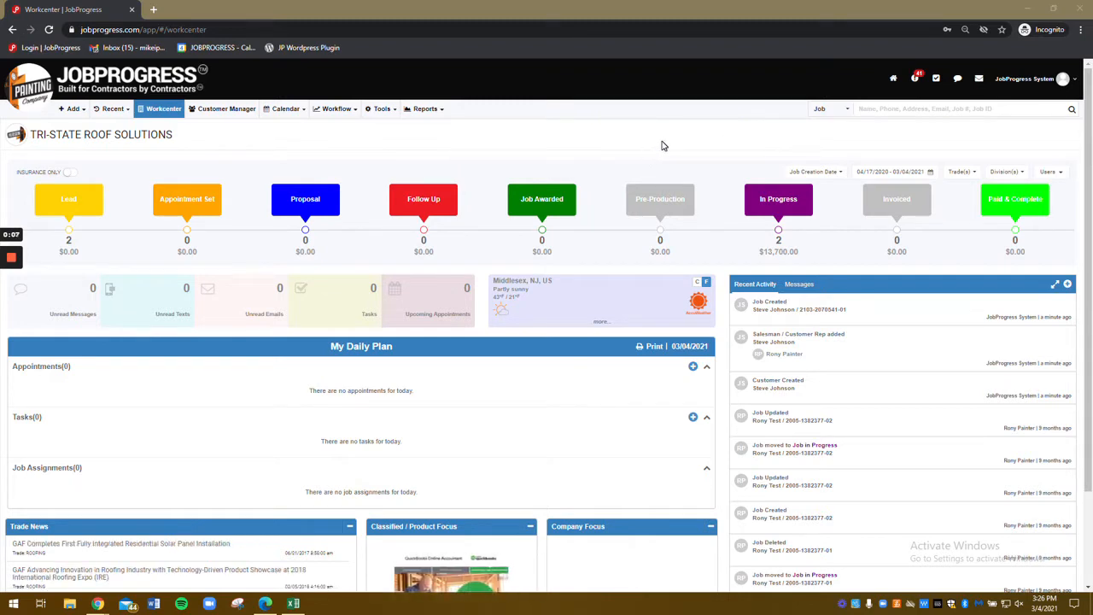
mouse_move(660, 149)
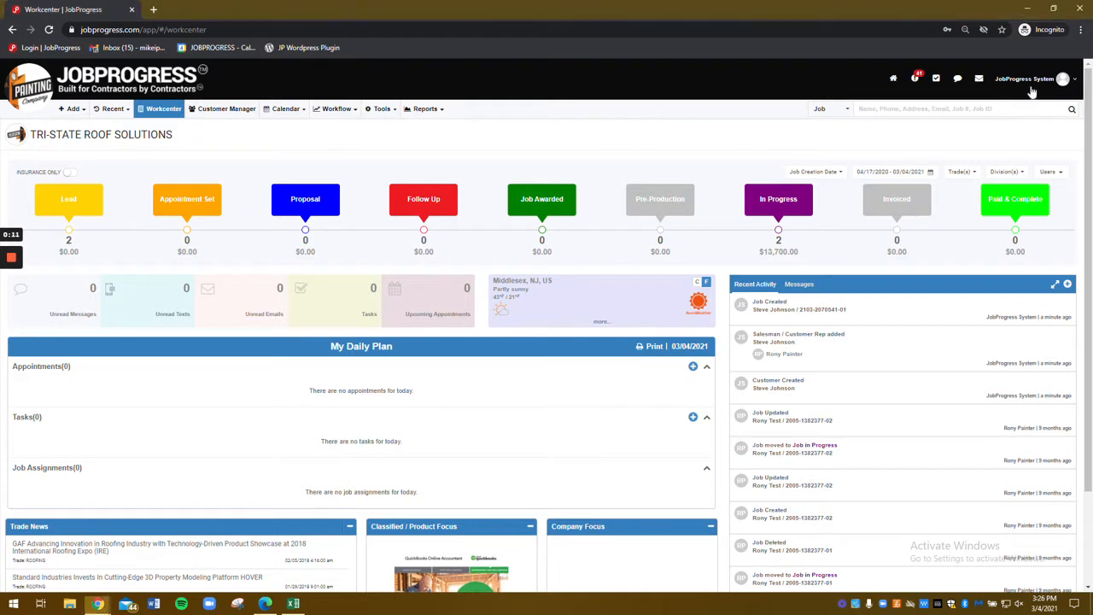
Open the company settings for Tri-State Roof Solutions from the account menu
left_click(1032, 79)
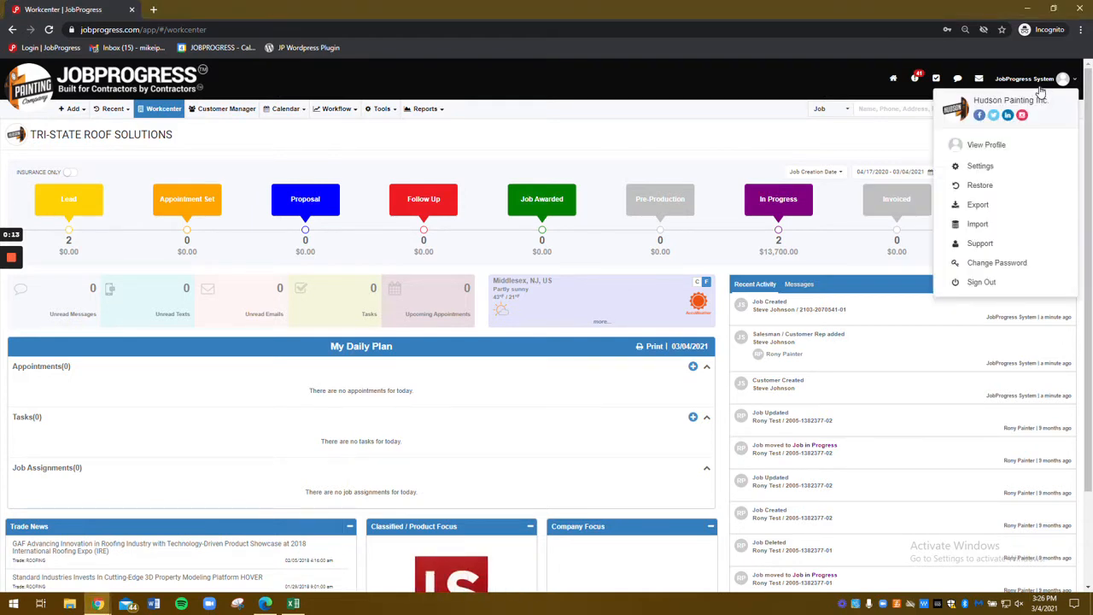
left_click(981, 166)
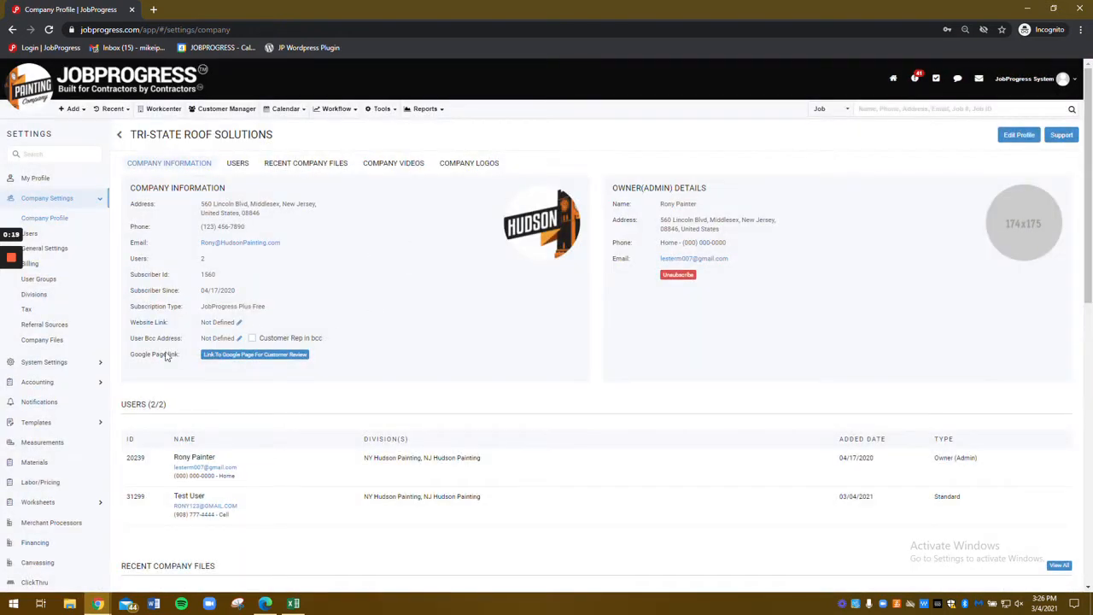
Enable Interior Remodeling in the Trade Types list under System Settings and save it
left_click(45, 362)
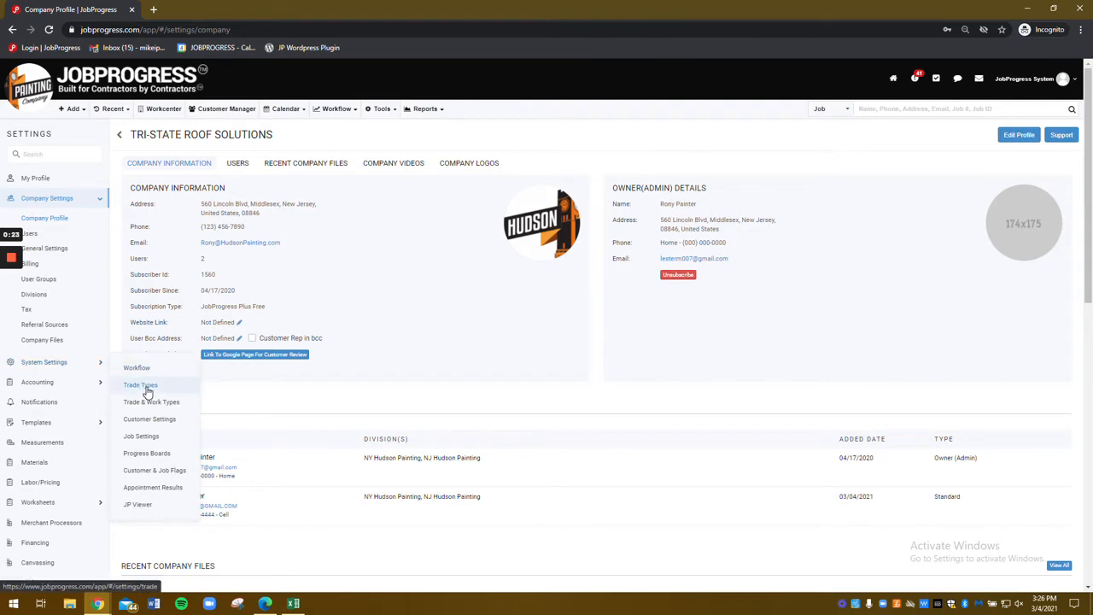
left_click(140, 384)
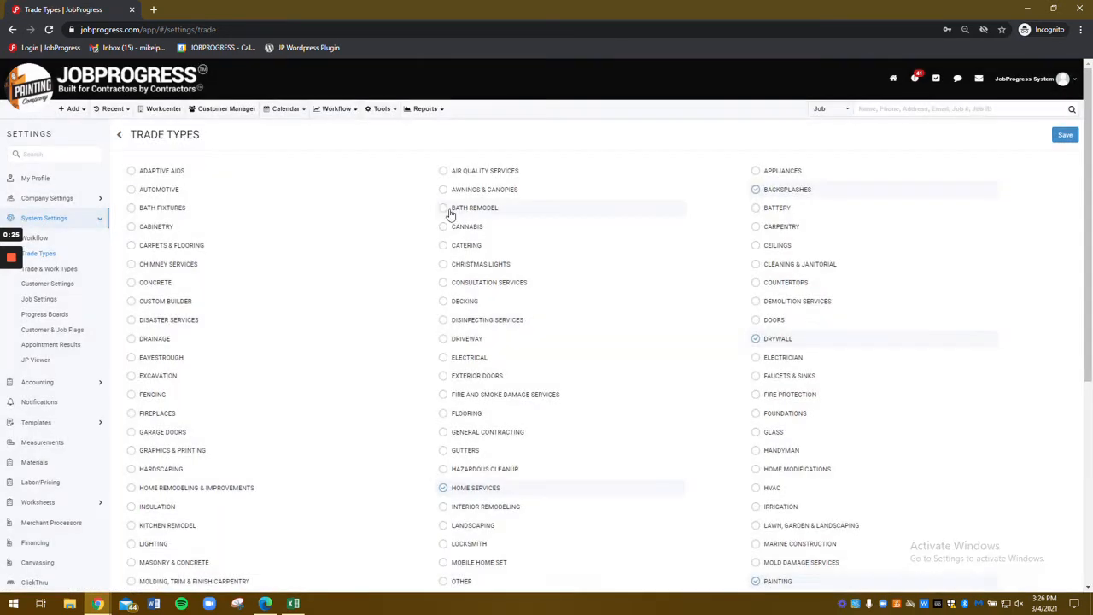
scroll("down", 3)
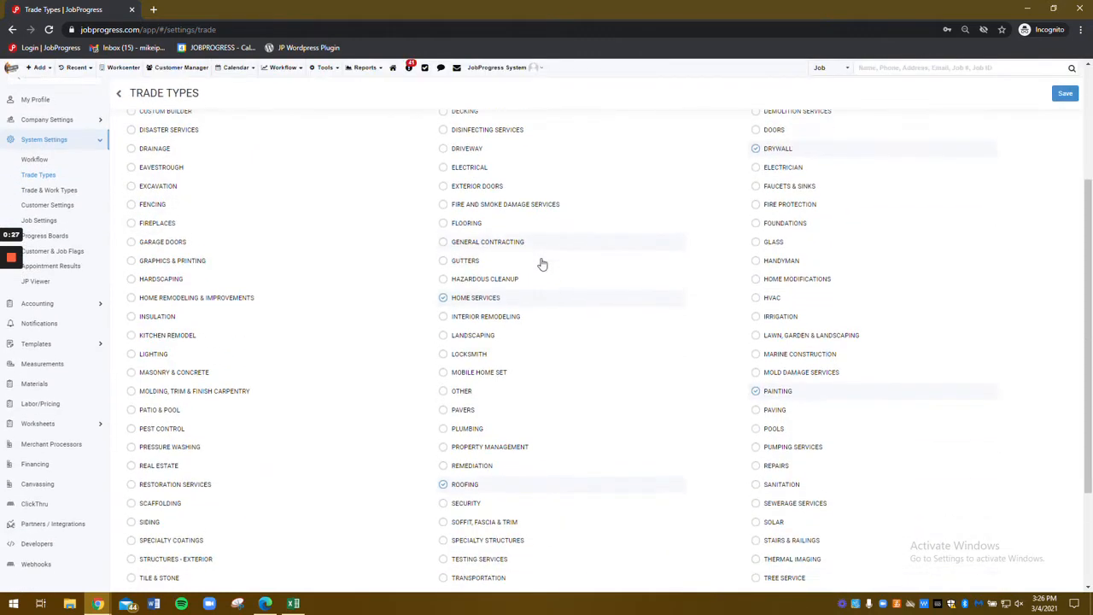
scroll("down", 3)
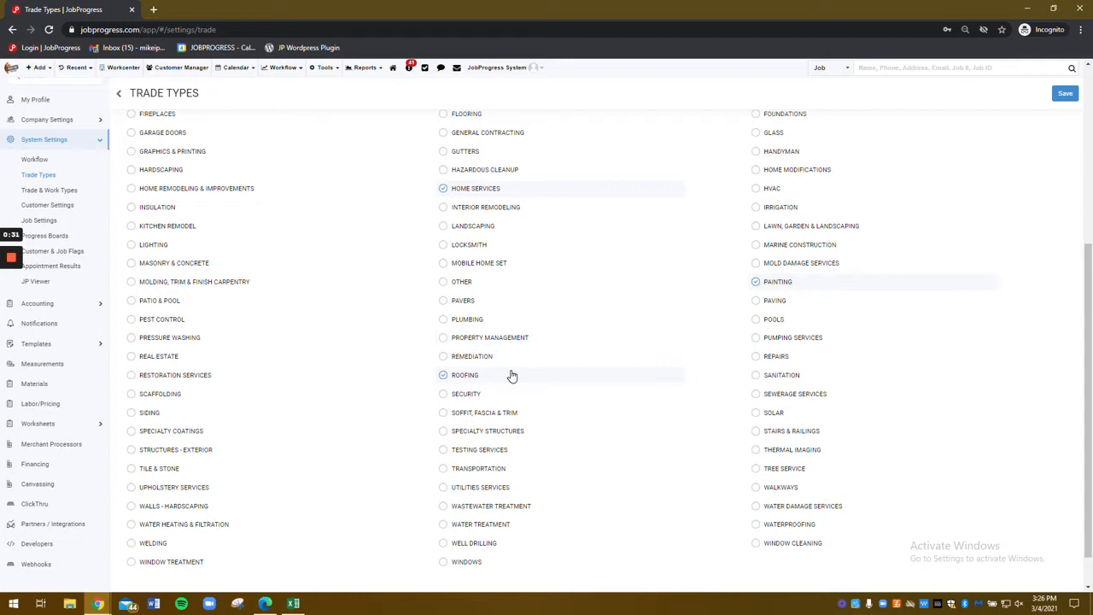
mouse_move(564, 329)
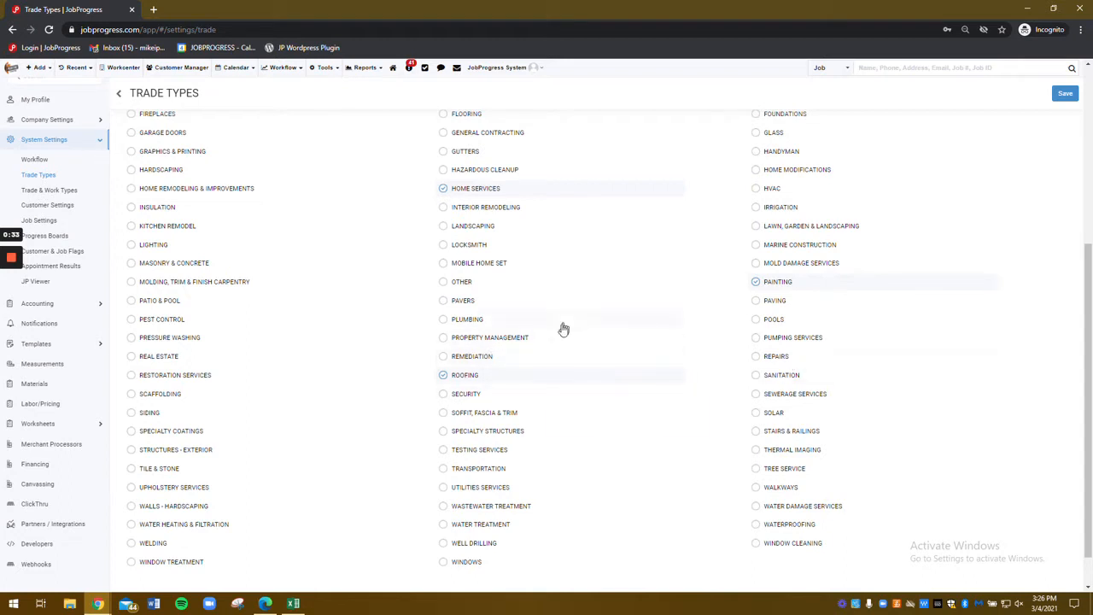
mouse_move(495, 323)
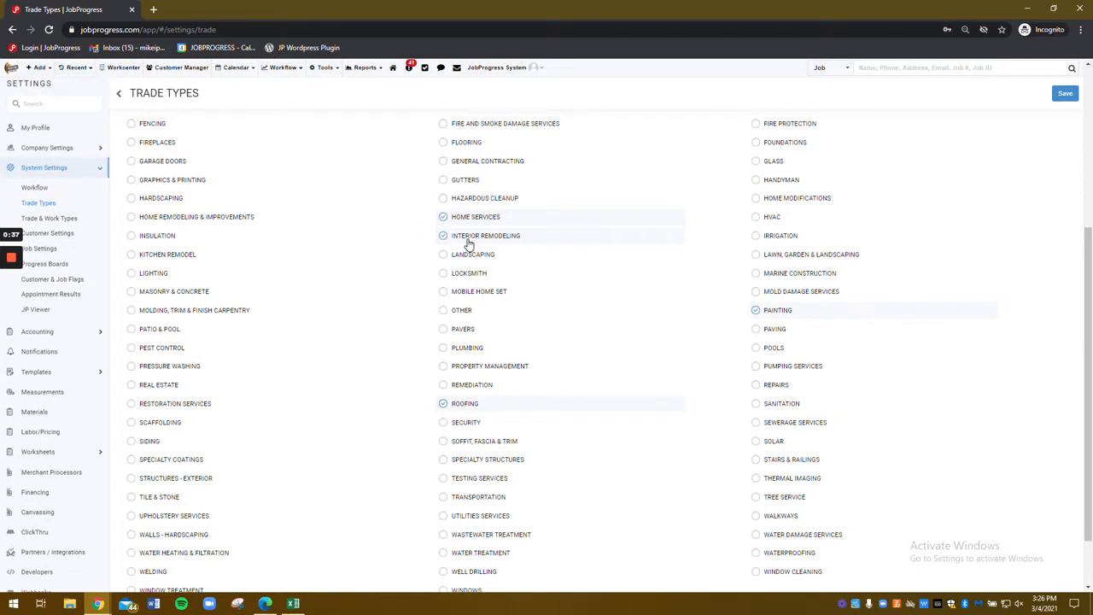
mouse_move(564, 237)
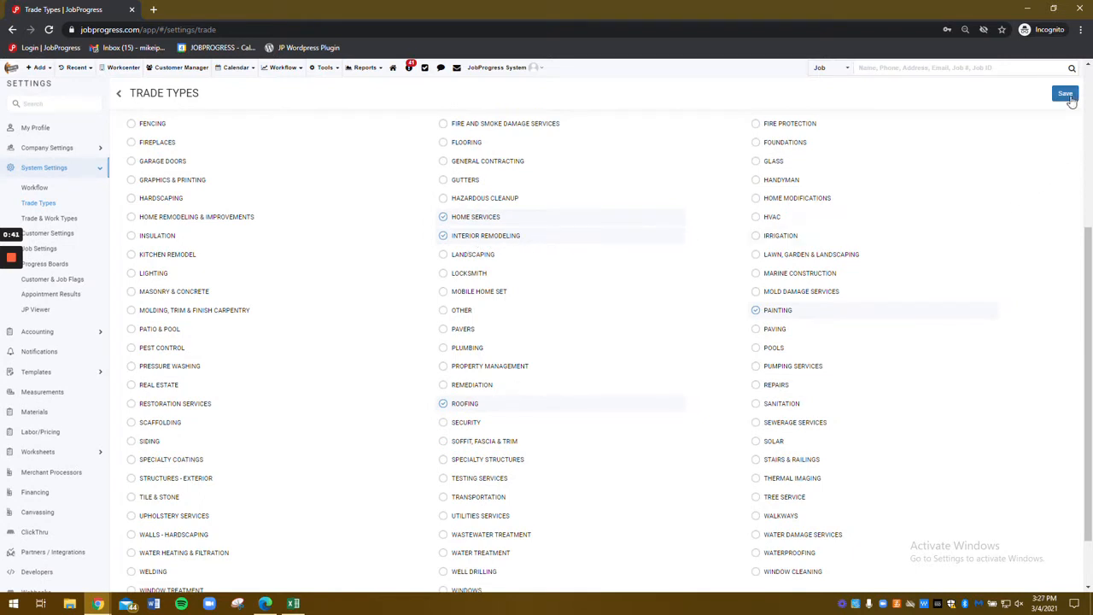
left_click(1066, 92)
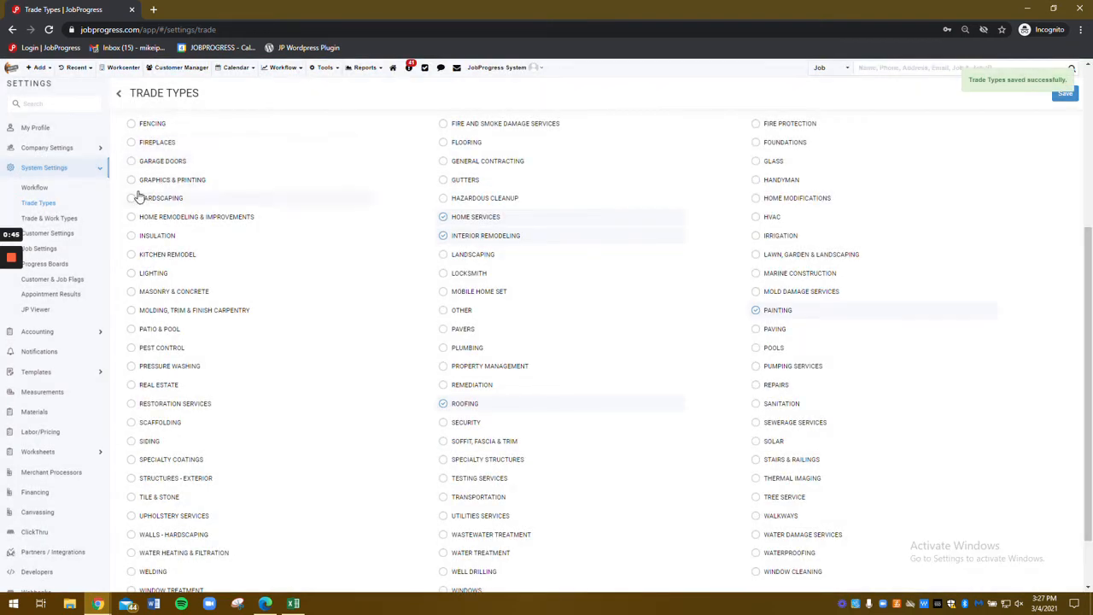
Show the Trade & Work Types list where Interior Remodeling has no work types yet
left_click(48, 218)
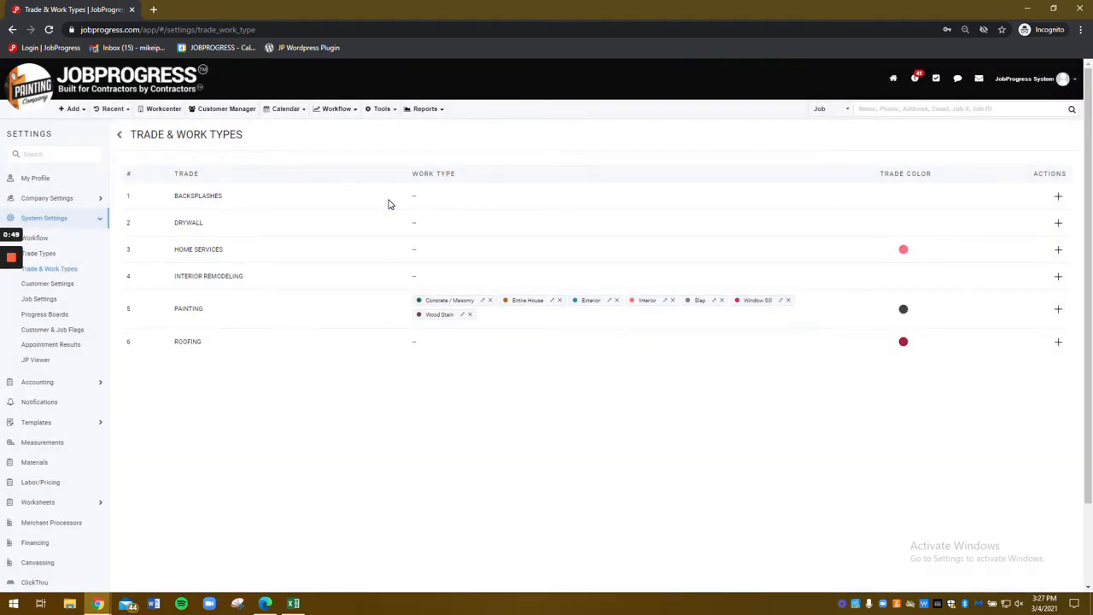
mouse_move(59, 272)
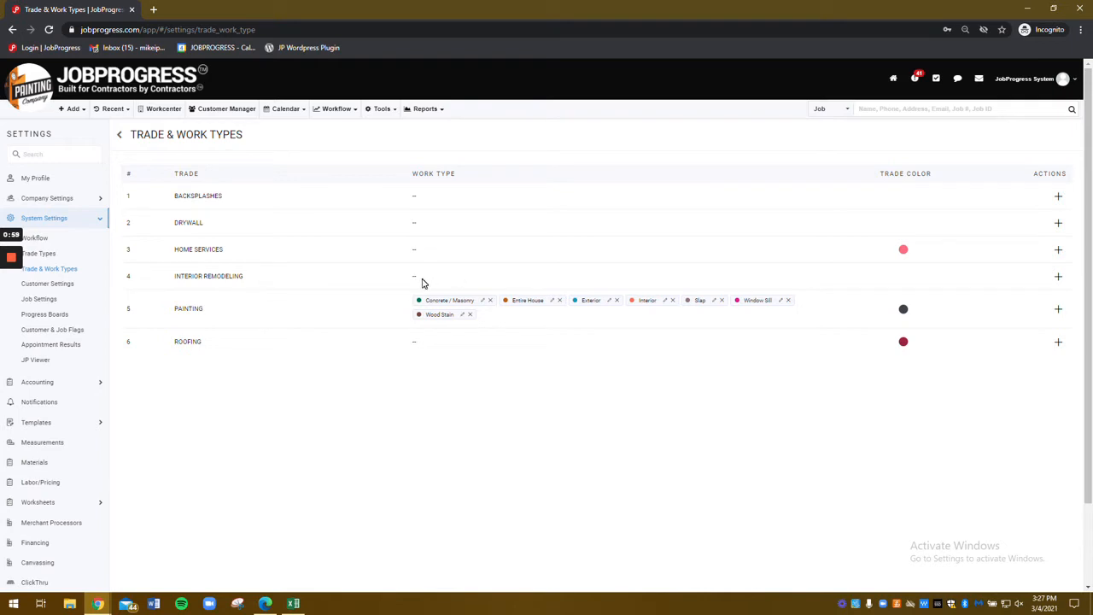
mouse_move(441, 284)
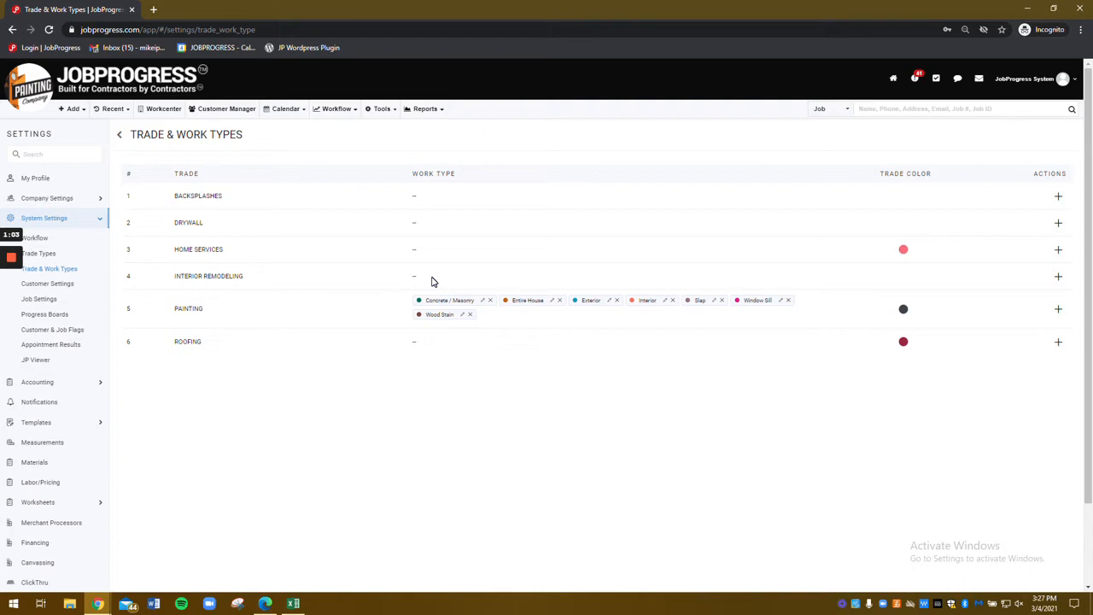
mouse_move(1024, 290)
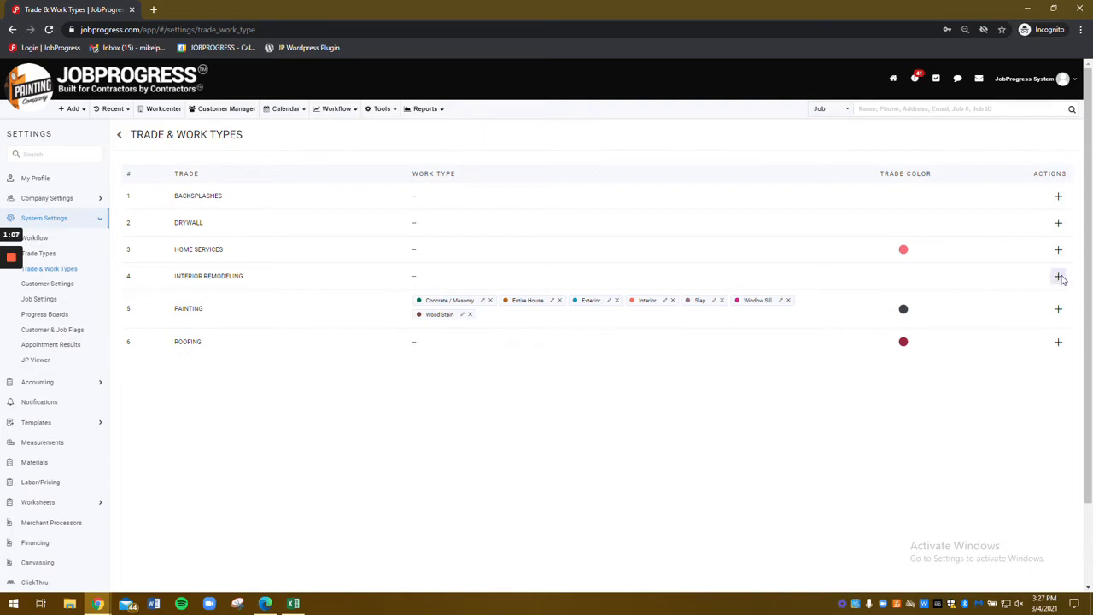
Add Bathroom Remodel and Kitchen Remodel work types under Interior Remodeling
left_click(1060, 277)
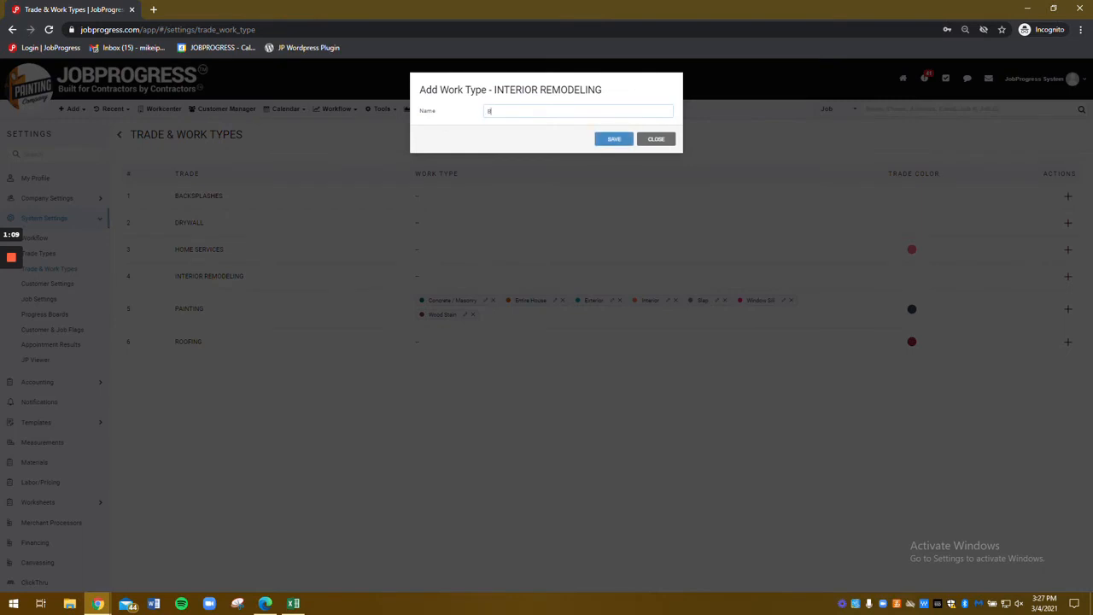
type("Bathroom Remodel")
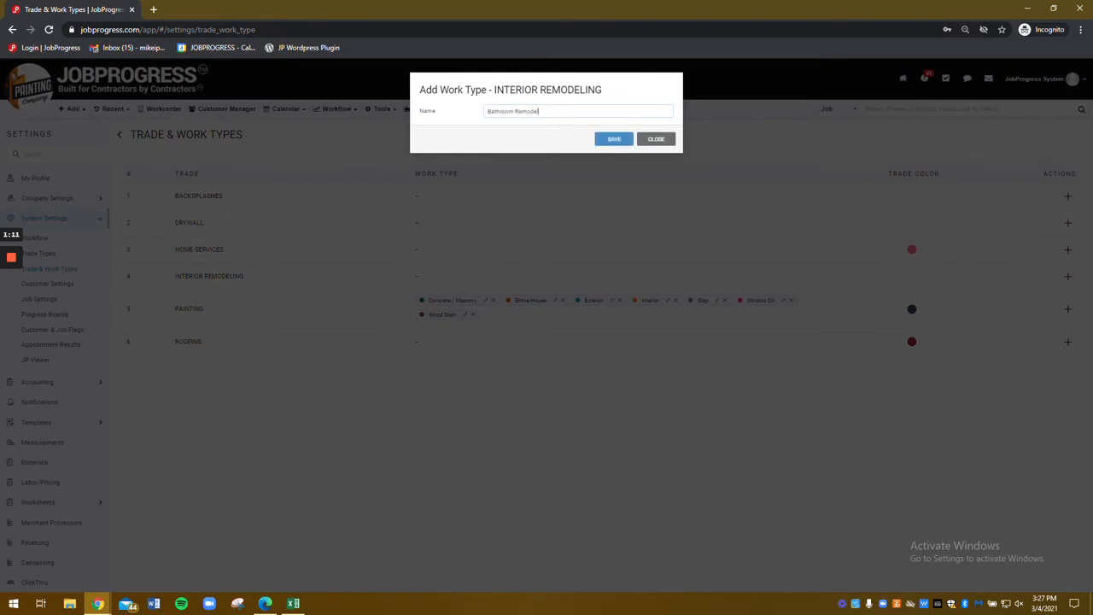
left_click(613, 139)
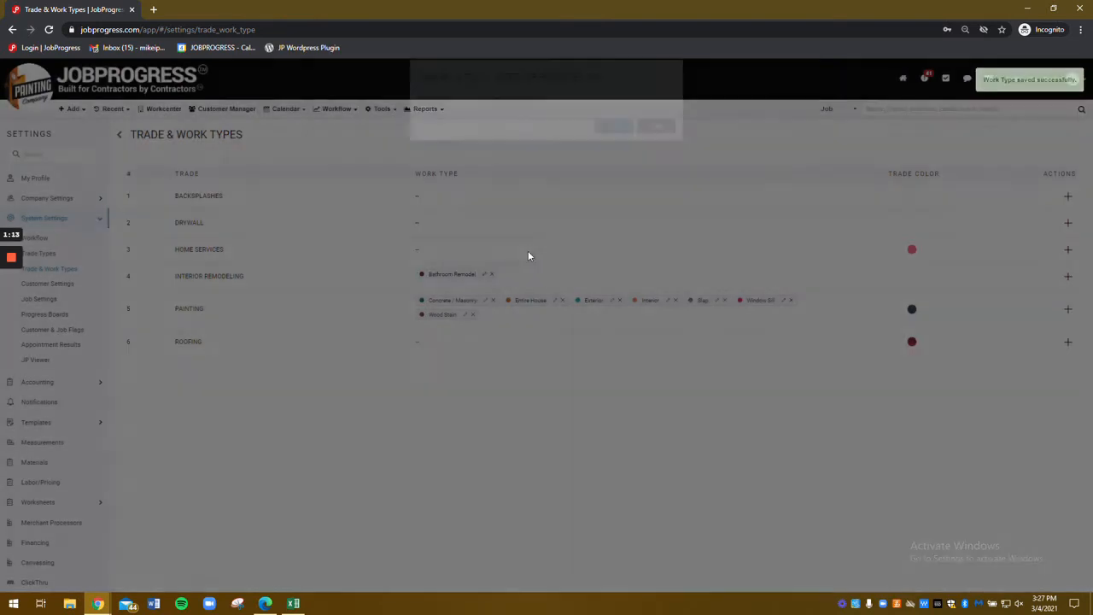
left_click(1068, 277)
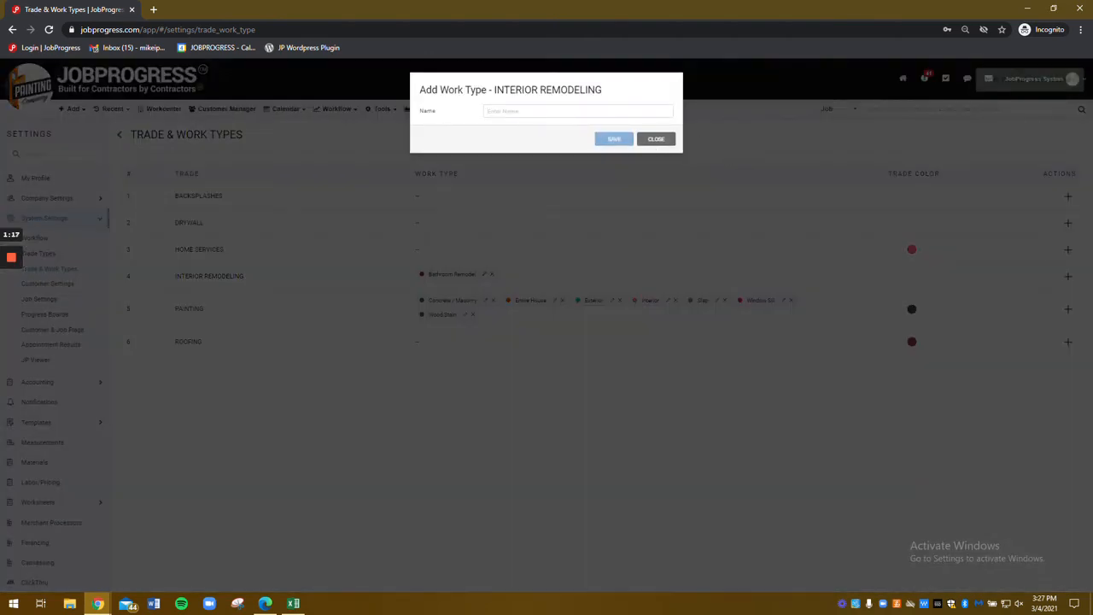
type("Kitchen Remodel")
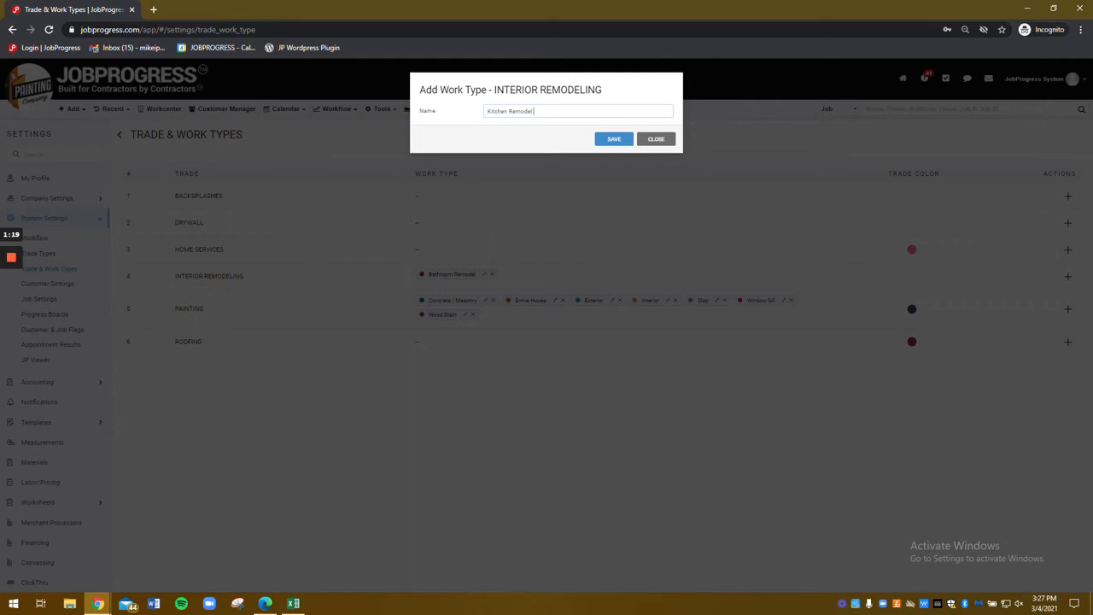
left_click(613, 138)
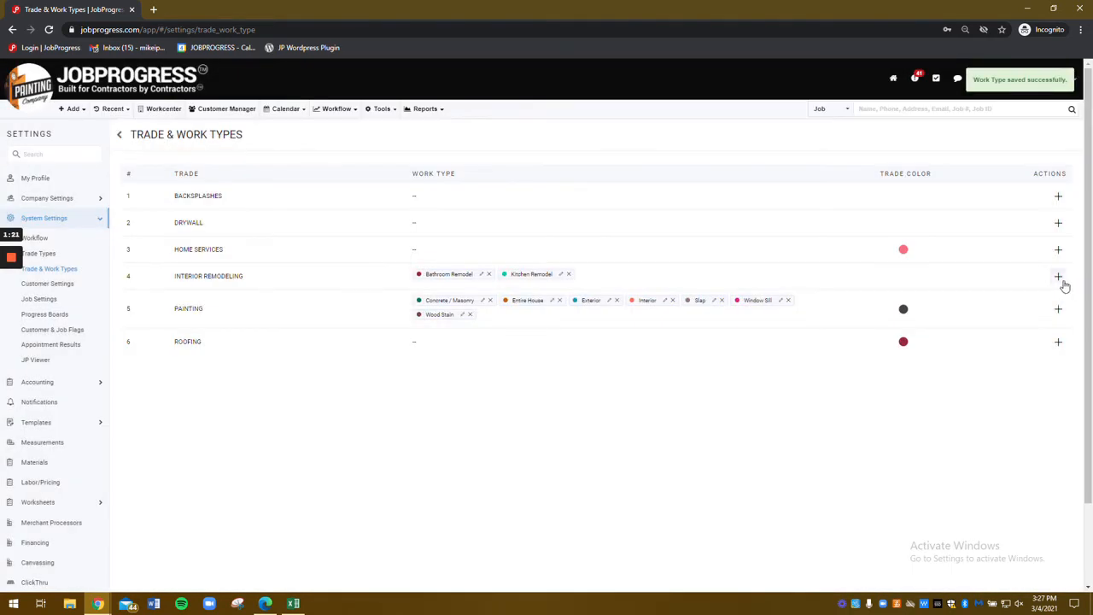
Add Bedroom Remodel as a third Interior Remodeling work type
left_click(1059, 277)
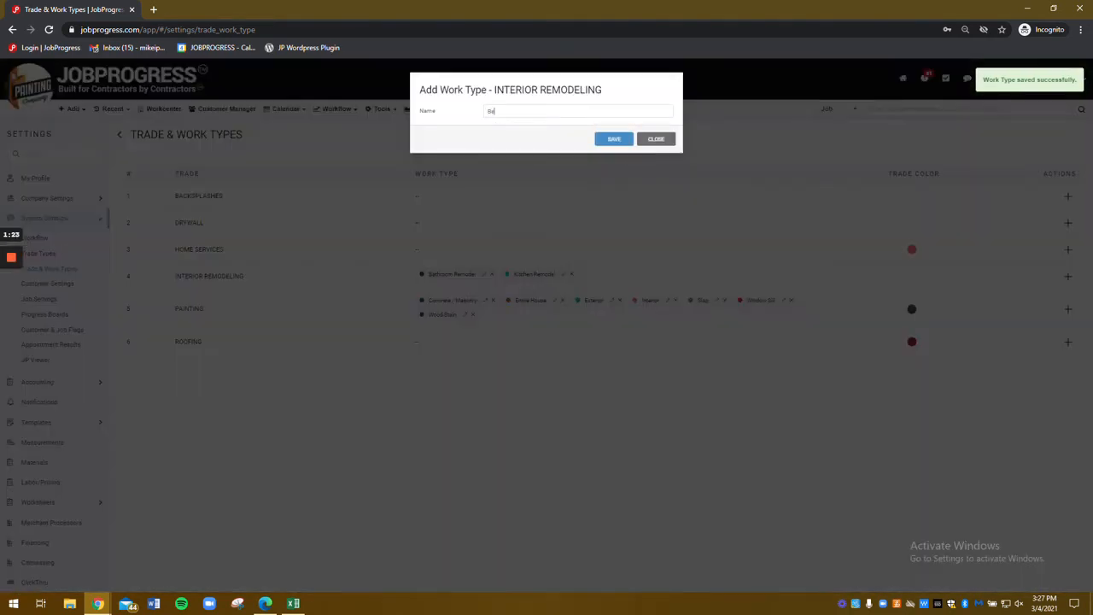
type("Bedroom Remodel")
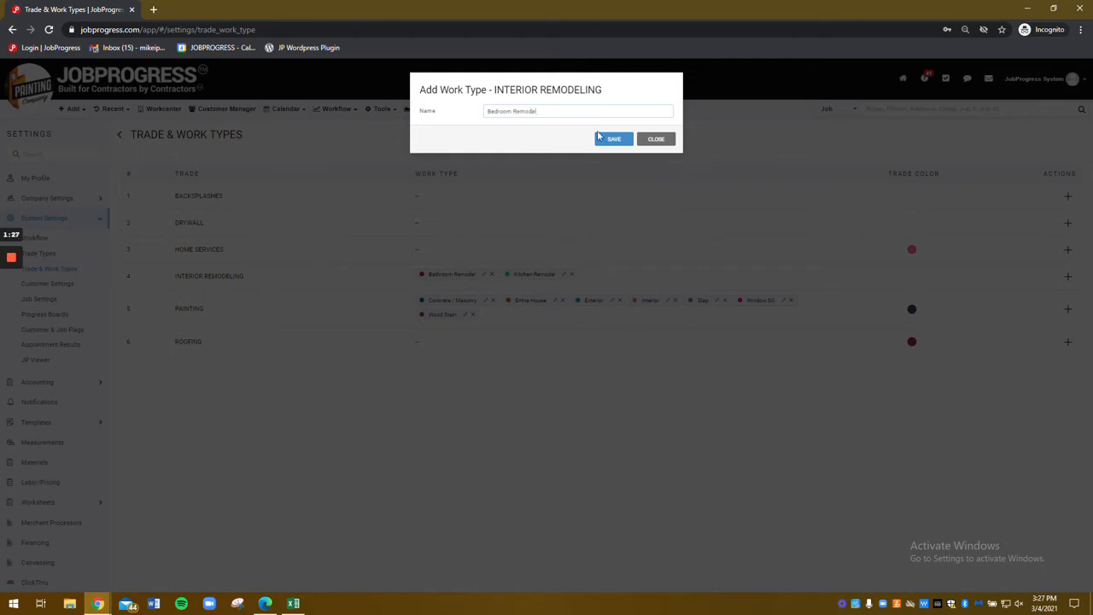
left_click(615, 139)
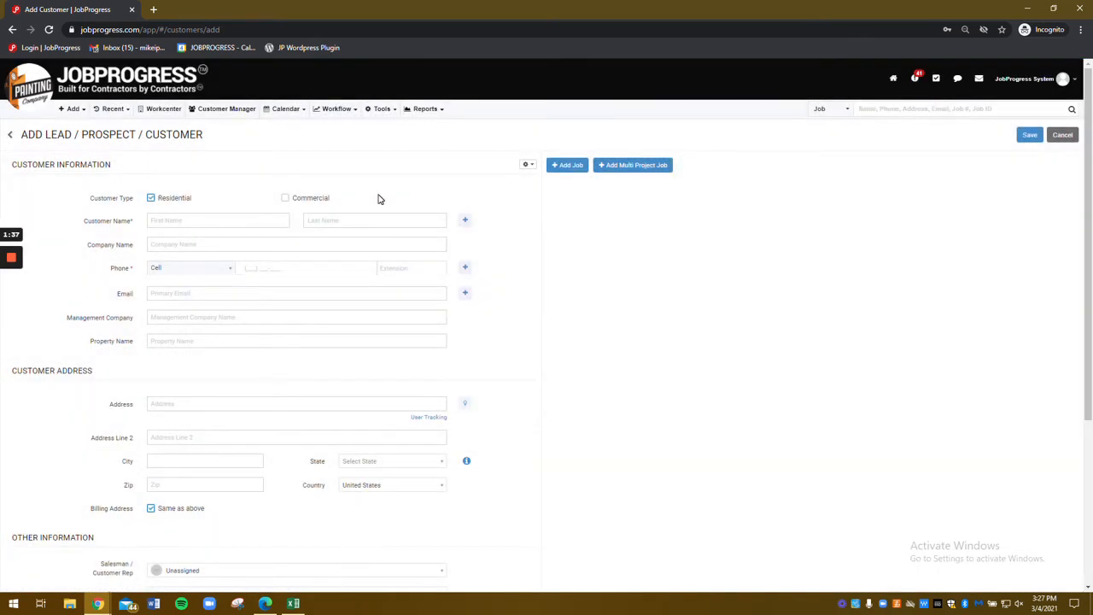
Add a job with Interior Remodeling trade and Bathroom and Kitchen Remodel work types
left_click(567, 164)
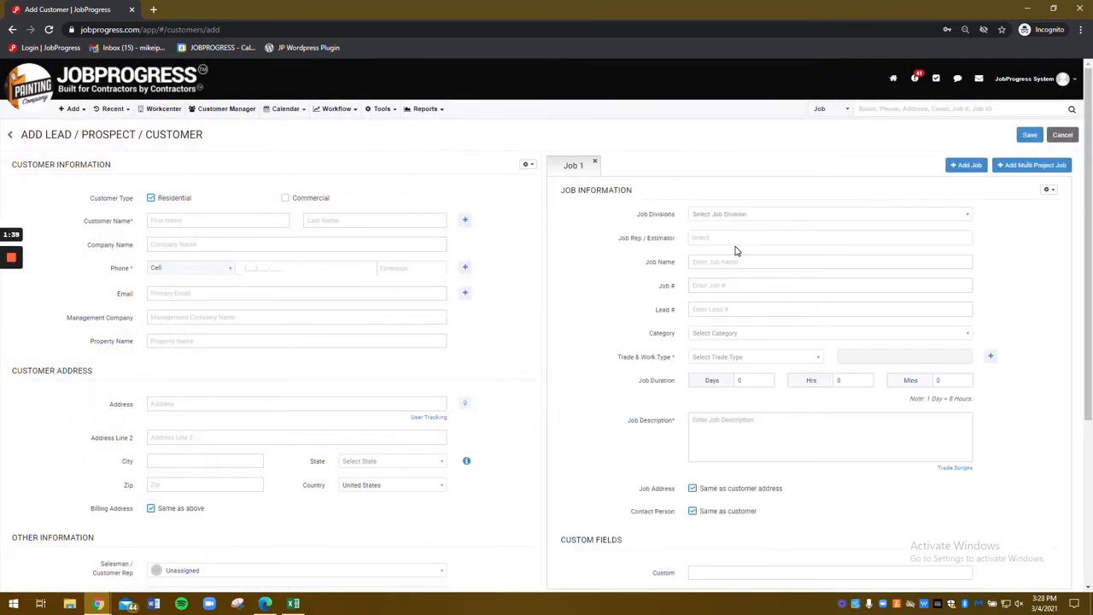
scroll("down", 3)
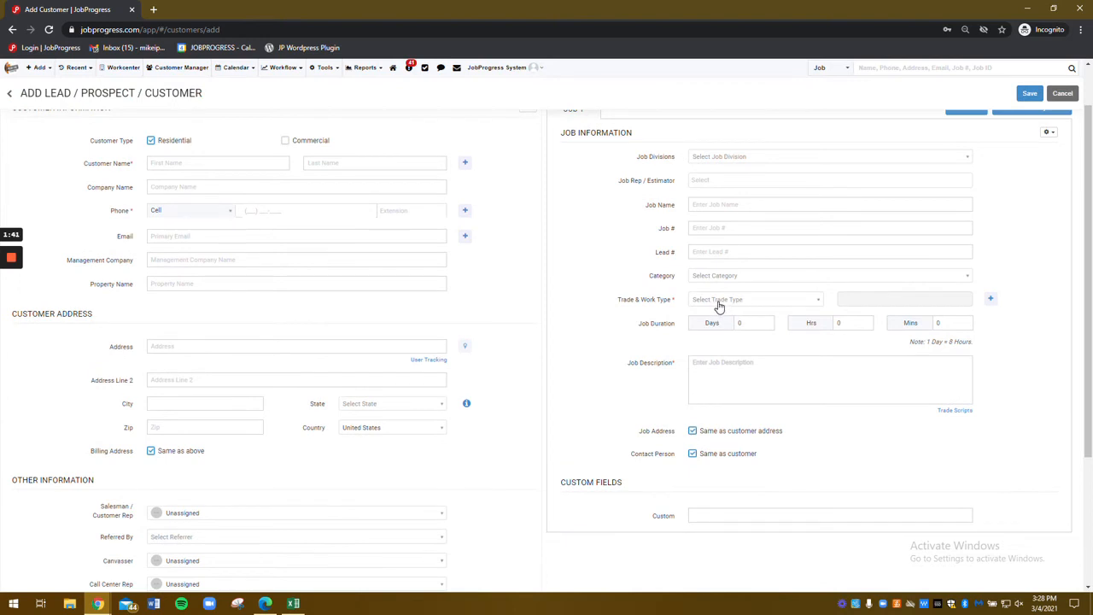
left_click(755, 299)
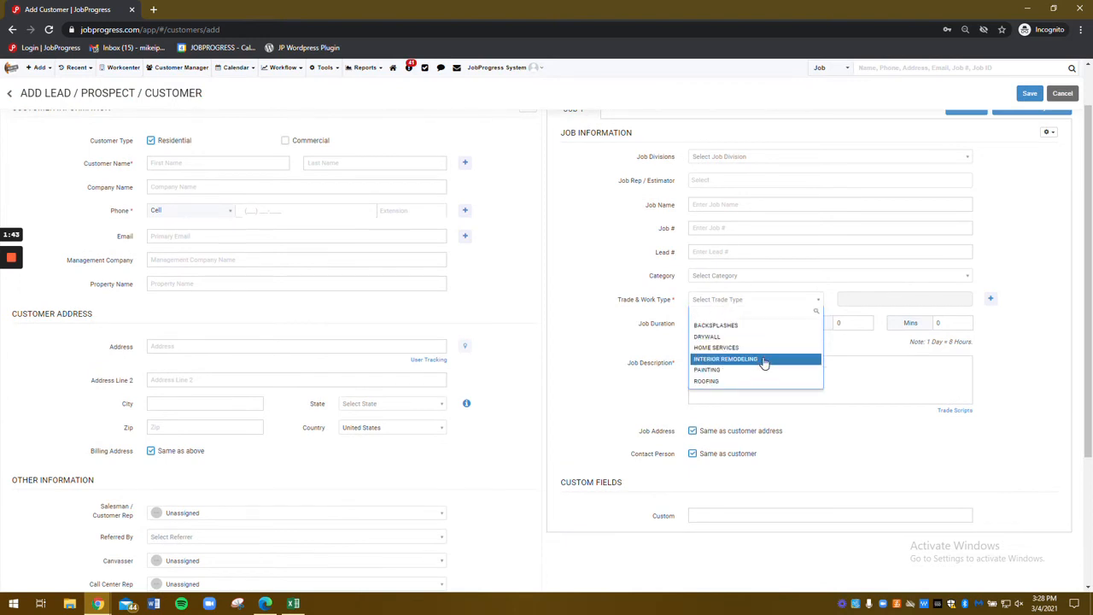
left_click(724, 359)
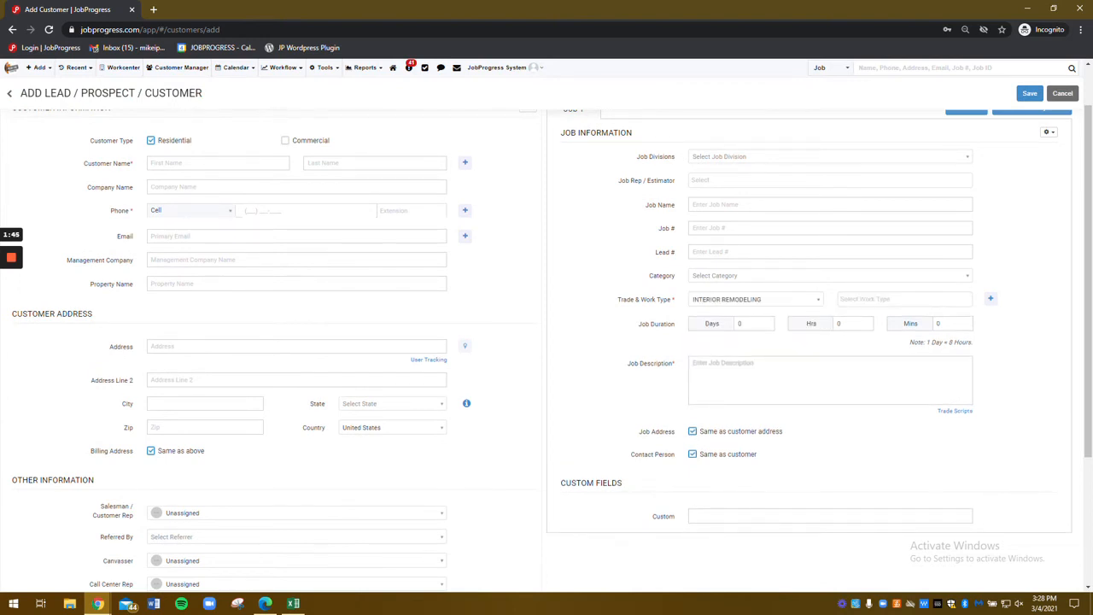
left_click(902, 299)
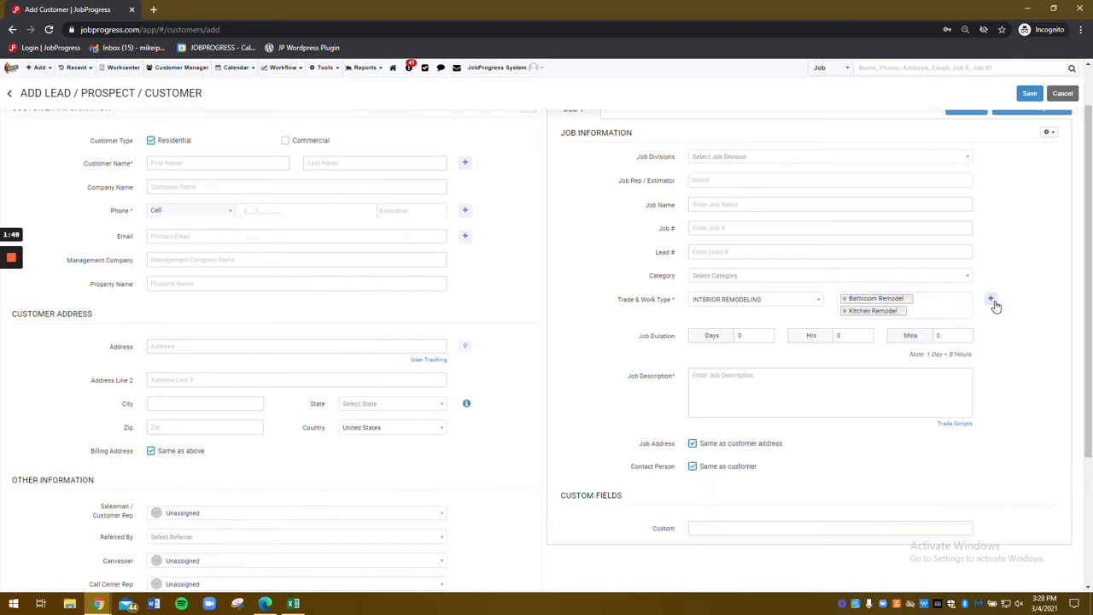
Add Painting as a second trade with Entire House and Interior work types
left_click(991, 297)
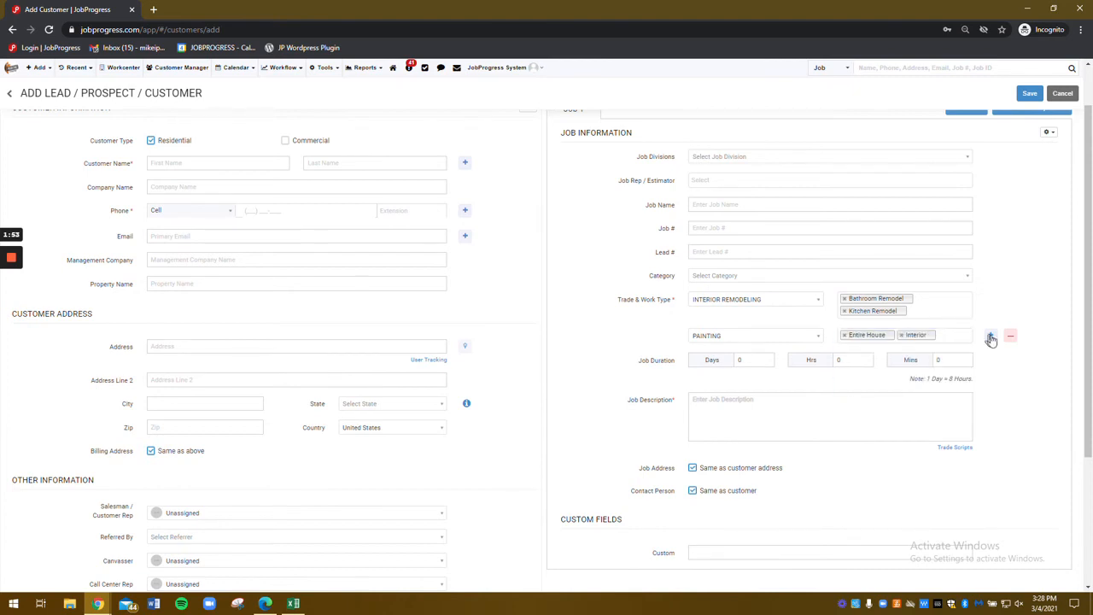
mouse_move(913, 367)
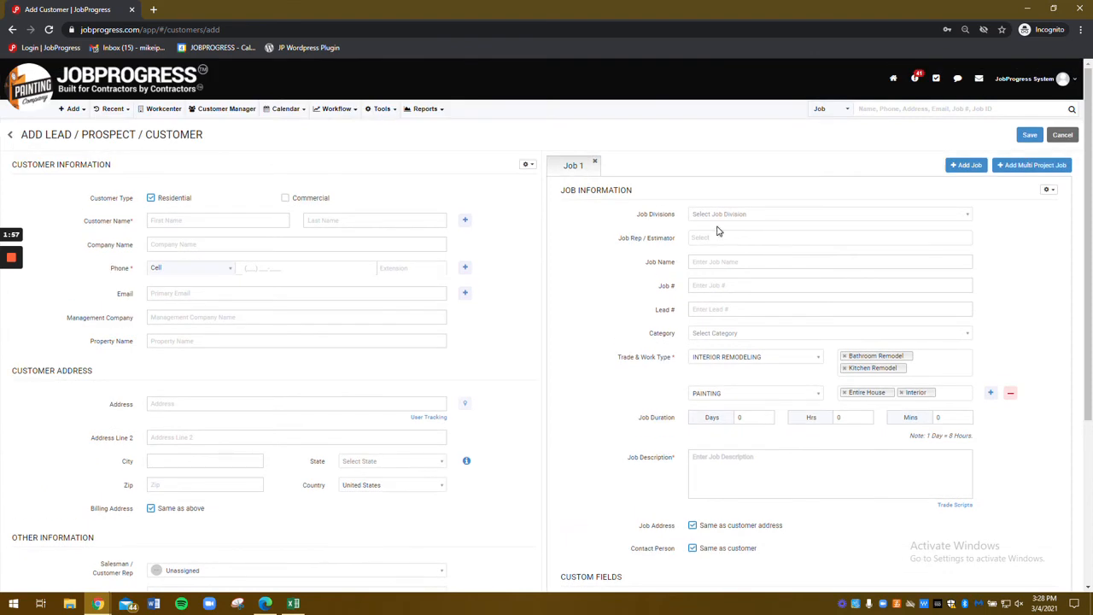
left_click(335, 109)
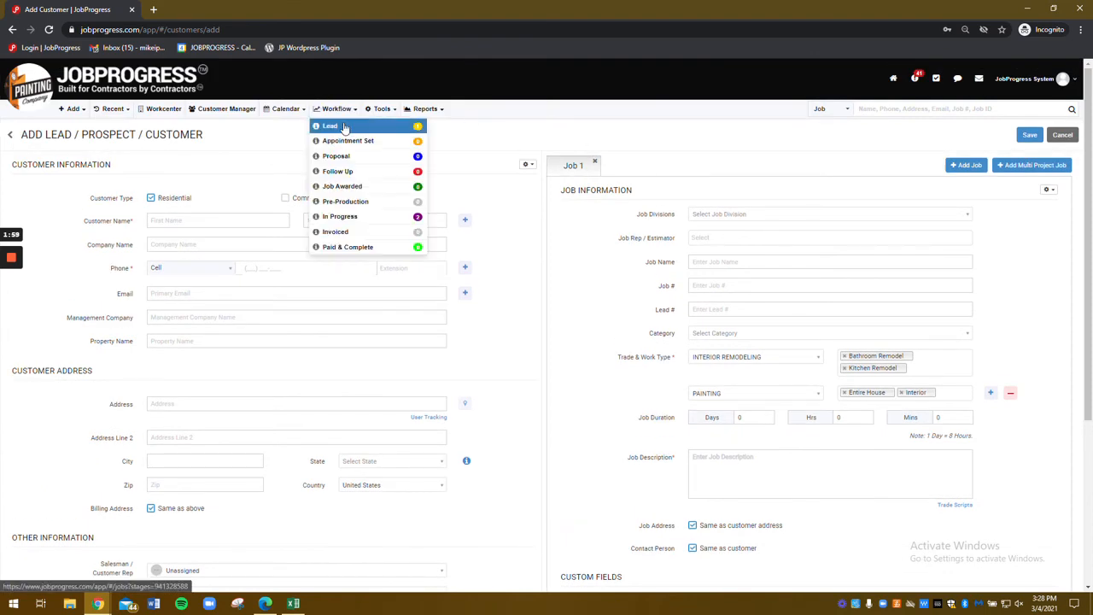
Review the Lead jobs' Work Type filter showing the remodel types, then return to Workcenter
left_click(331, 127)
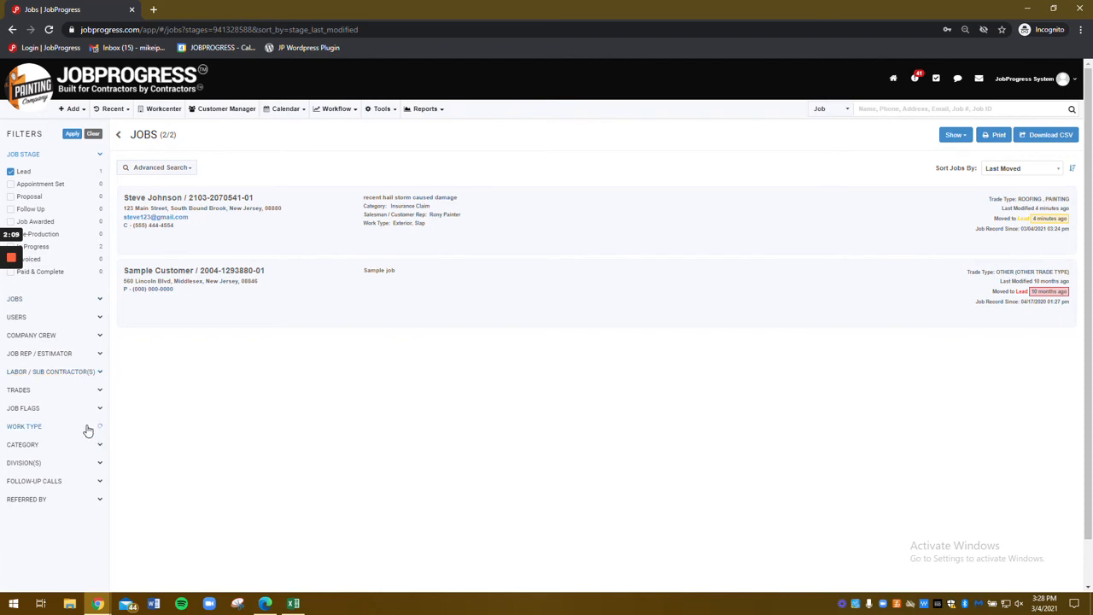
mouse_move(71, 427)
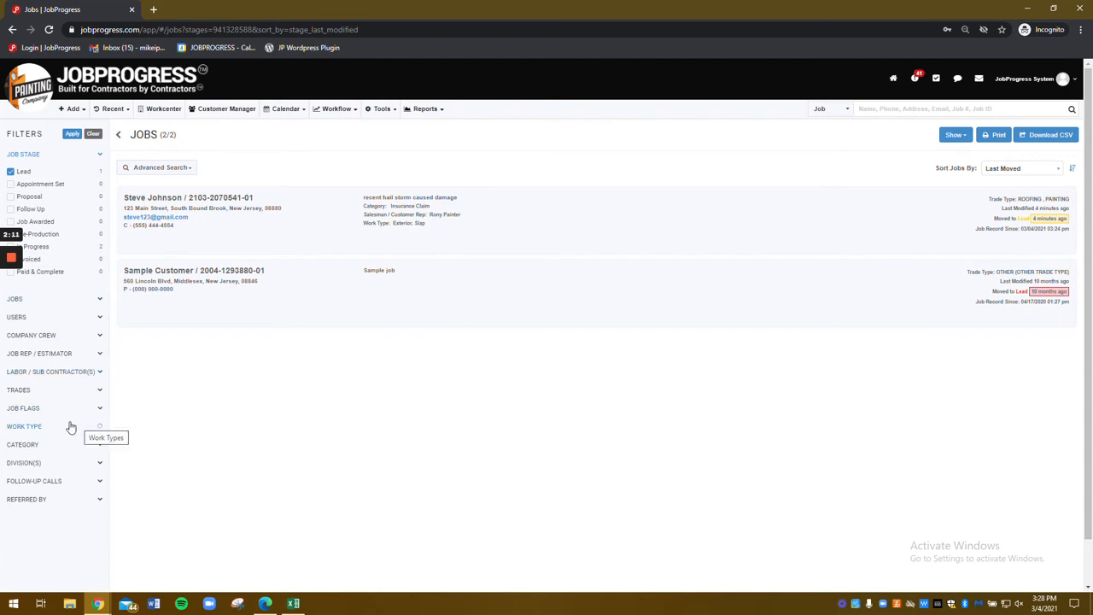
mouse_move(98, 239)
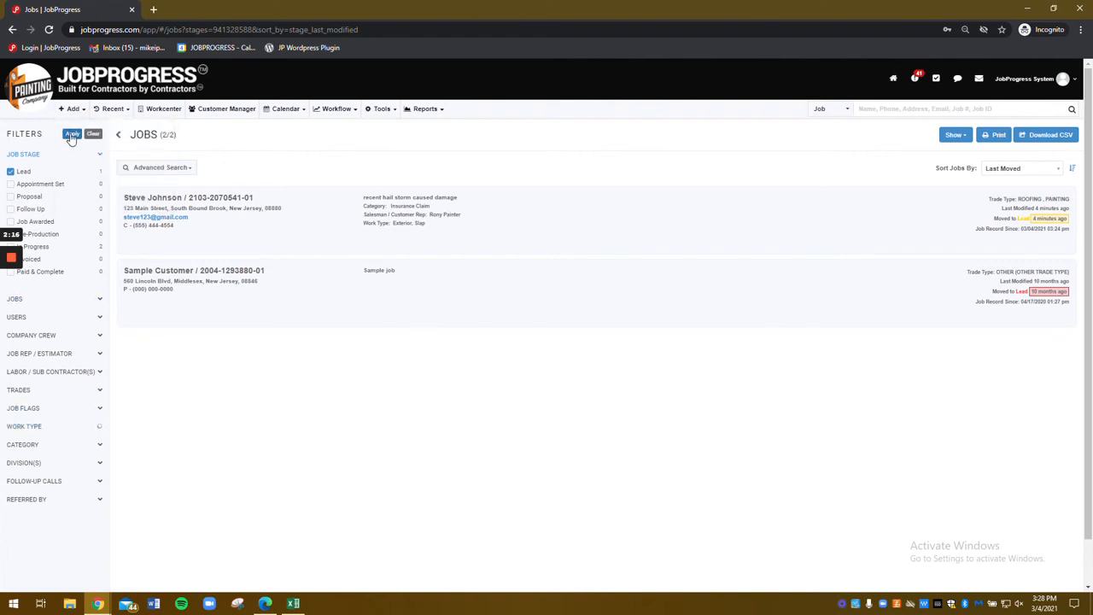
left_click(24, 426)
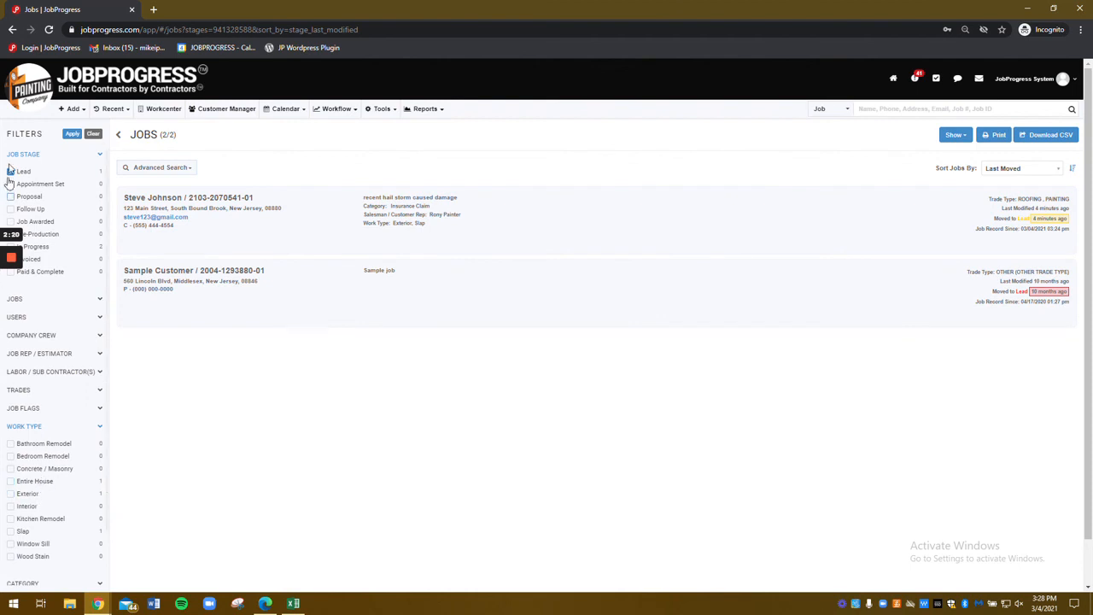
left_click(164, 110)
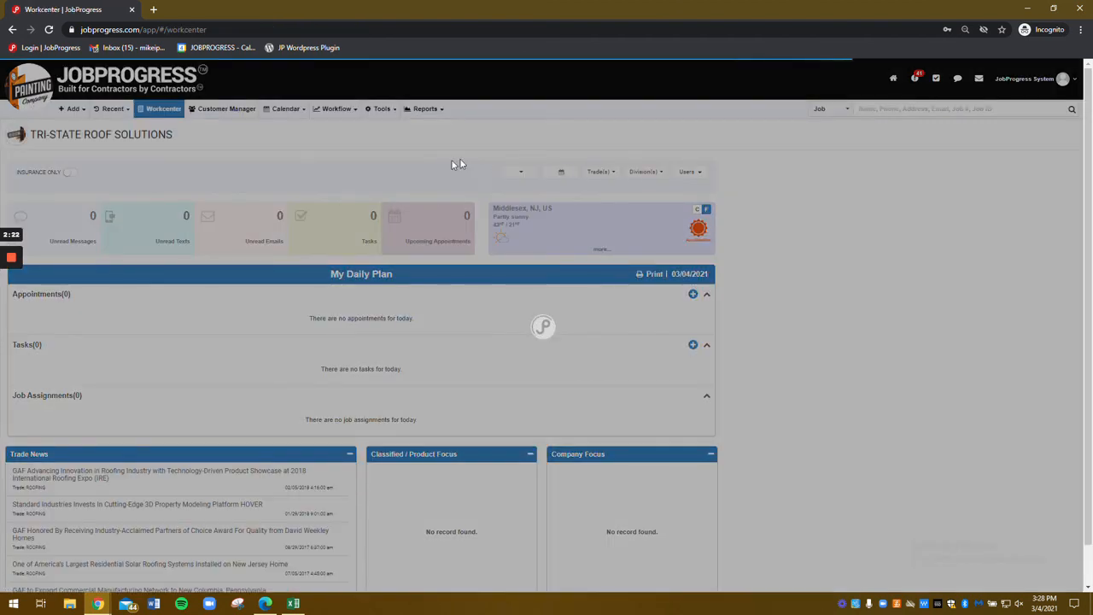